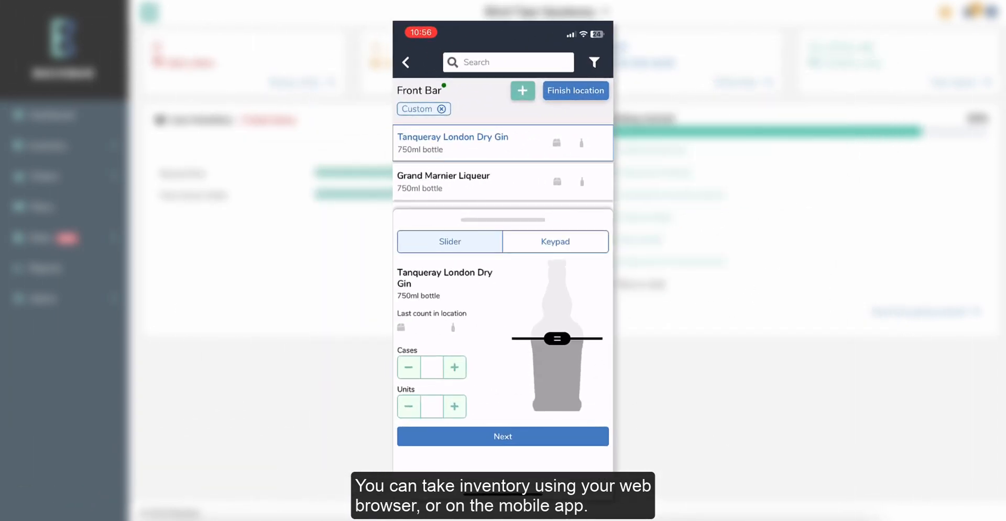
- Open the Take Inventory Count page from the Inventory sidebar, listing past sessions
drag(556, 339, 556, 313)
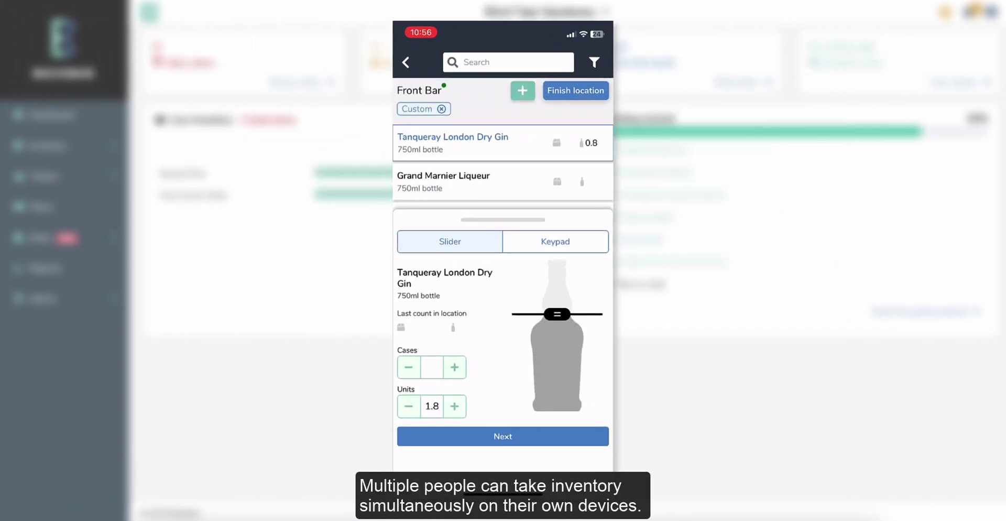
click(502, 436)
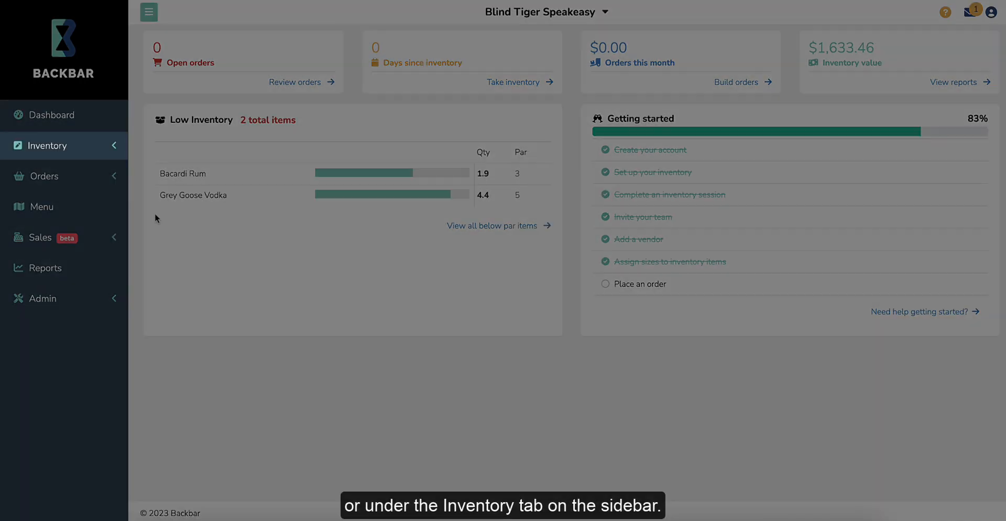
click(47, 144)
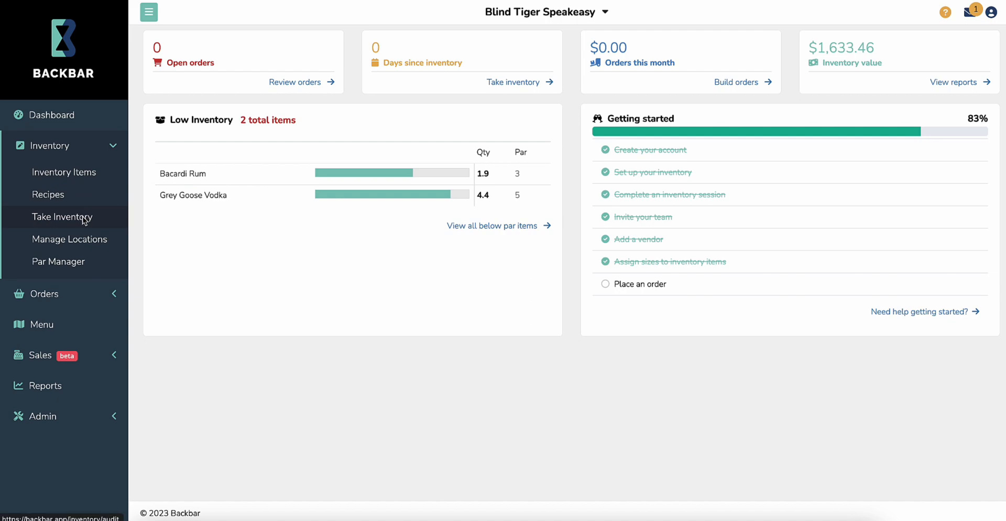
click(61, 216)
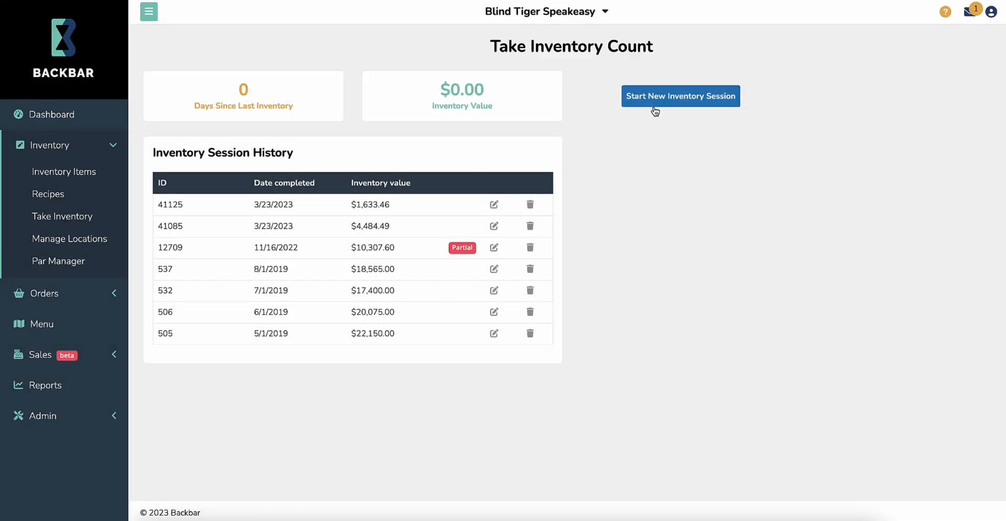
- Start a new inventory session and open the Front Bar location for counting
click(680, 95)
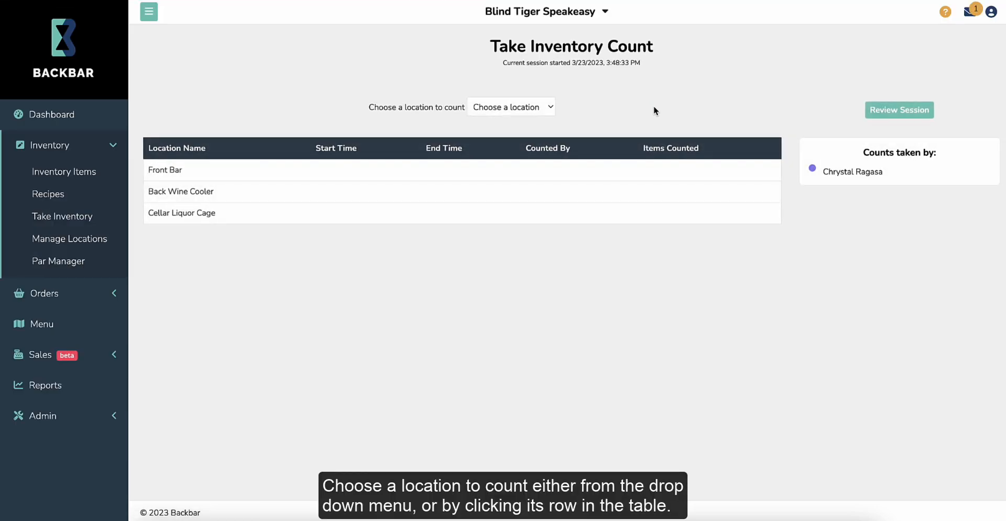
mouse_move(623, 170)
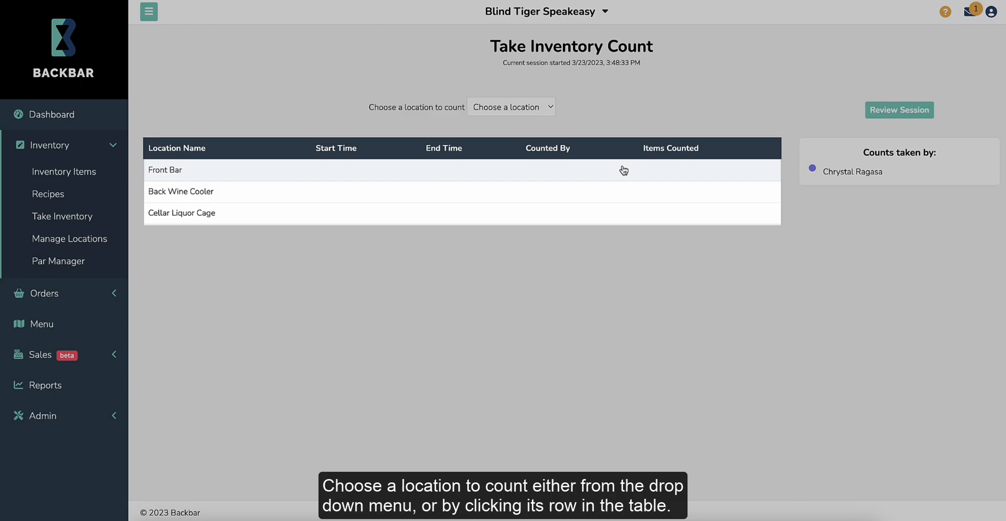
click(165, 169)
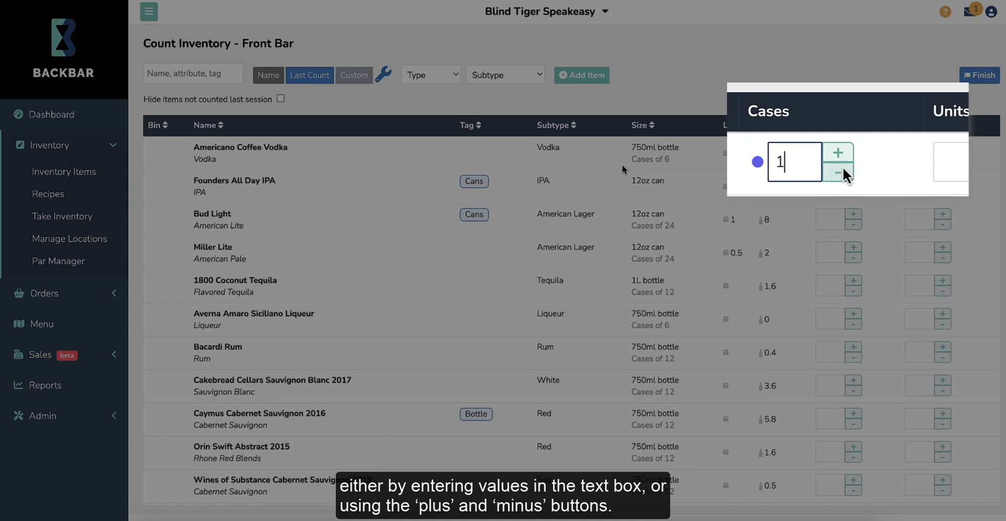
- Count Americano Coffee Vodka, then Founders All Day IPA at 0.5 cases with 24 units per case saved
click(838, 152)
text(3.4)
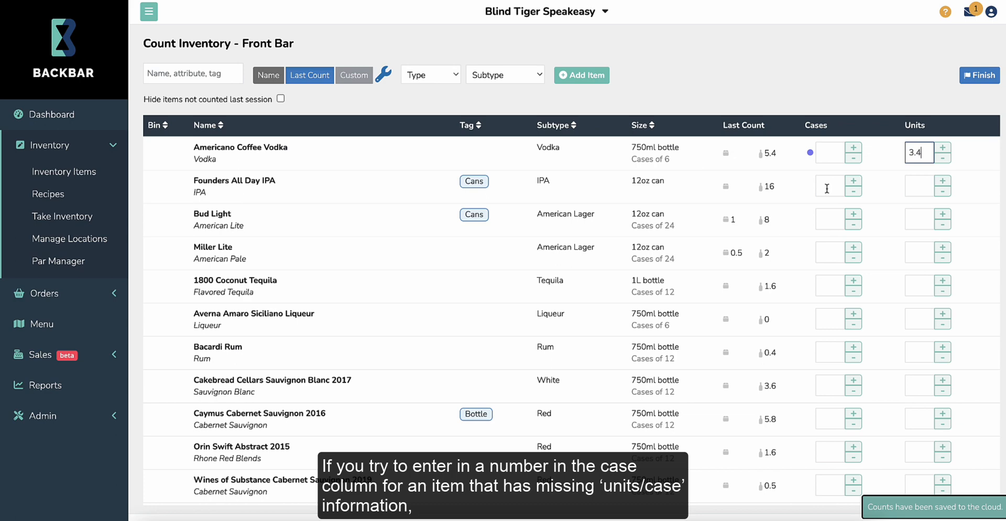
click(830, 187)
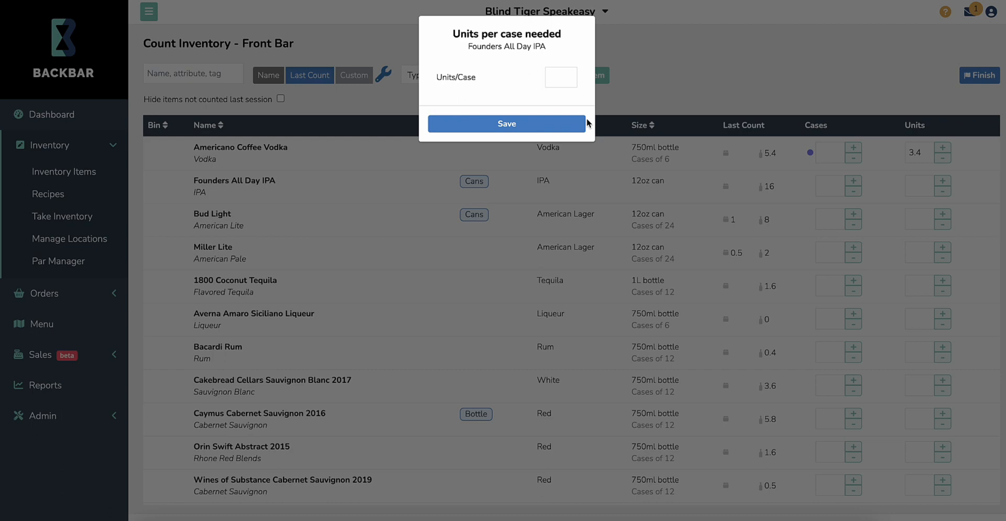
text(24)
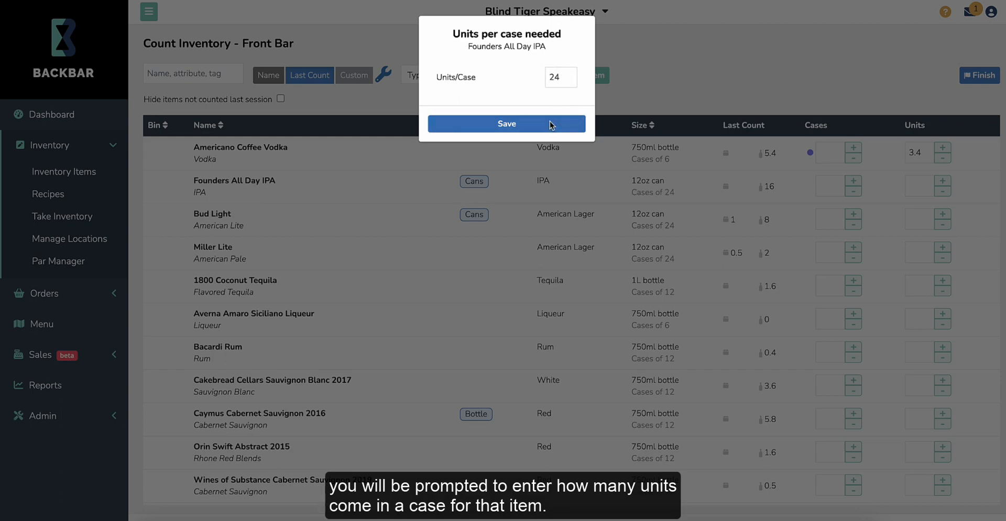
click(506, 123)
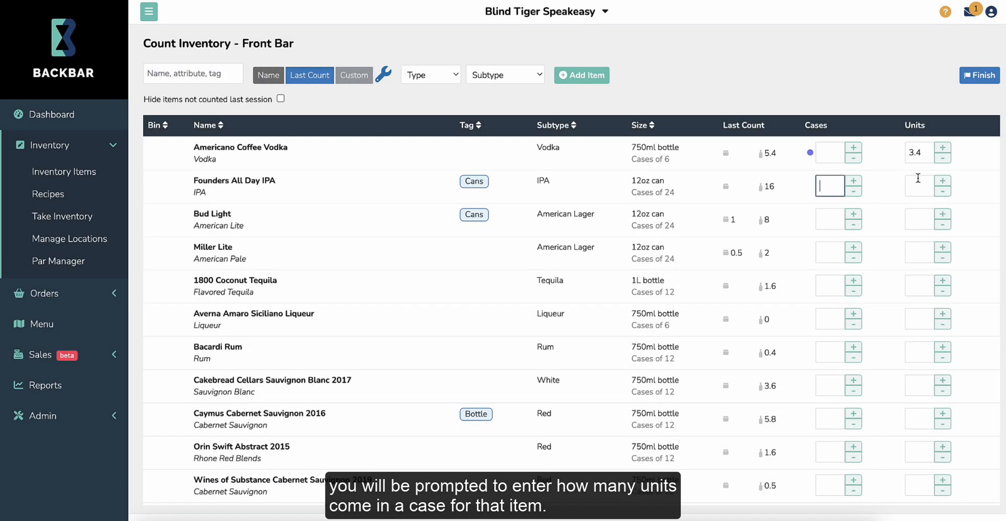
text(0.5)
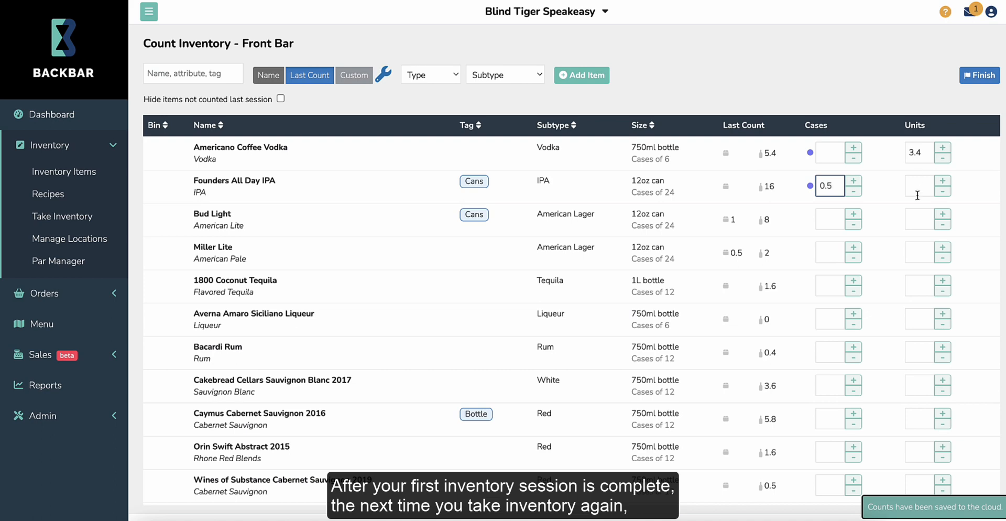
mouse_move(871, 211)
text(0)
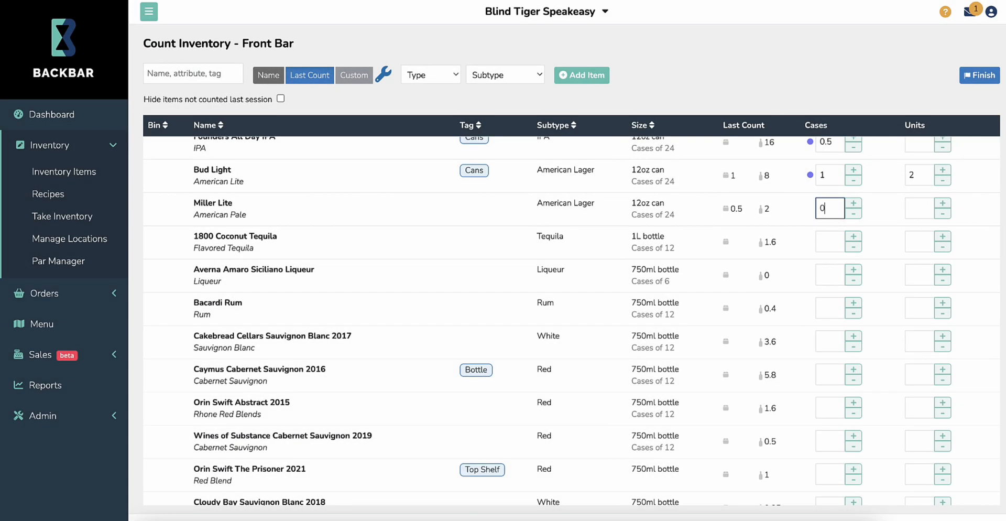
- Record the Miller Lite count of 0.5 cases on the Front Bar sheet
click(193, 73)
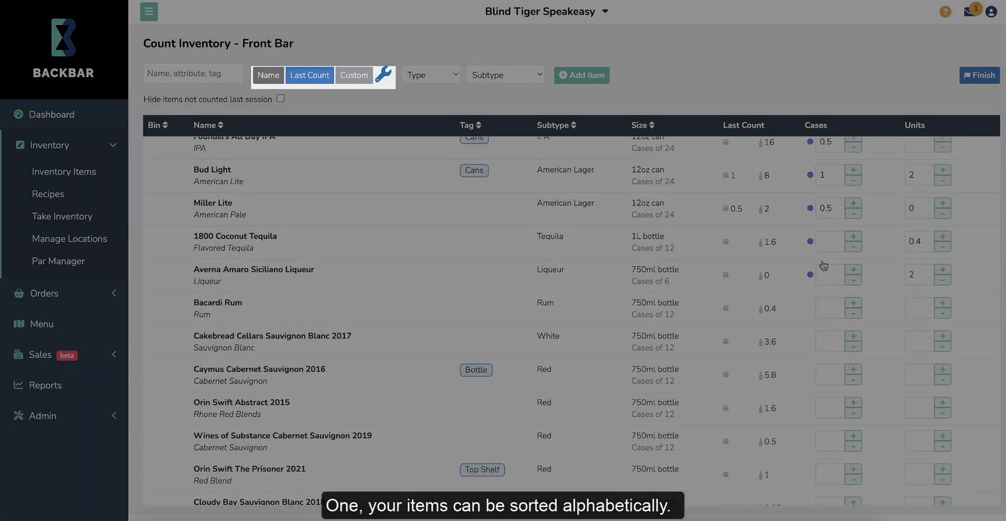
- Sort items by name and by last count, then bring up the custom order setup
click(267, 76)
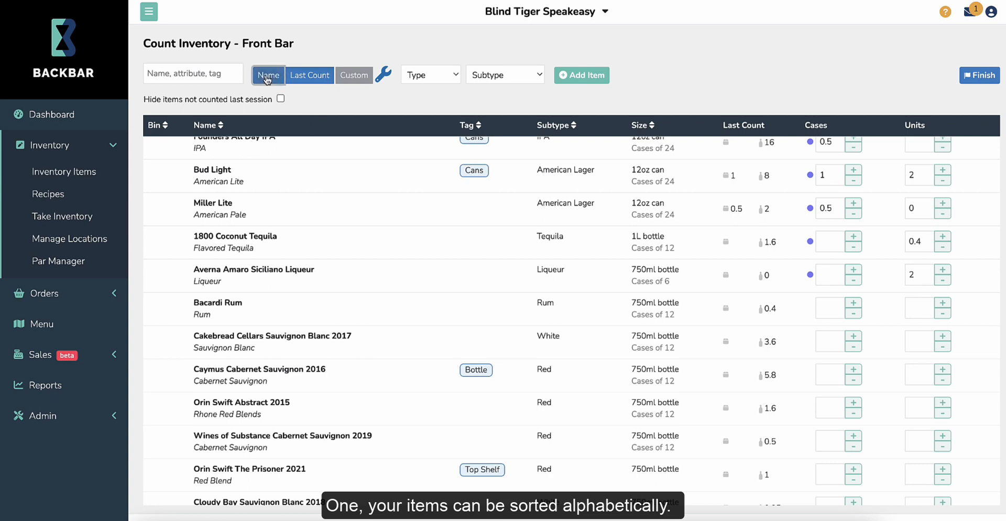
click(269, 76)
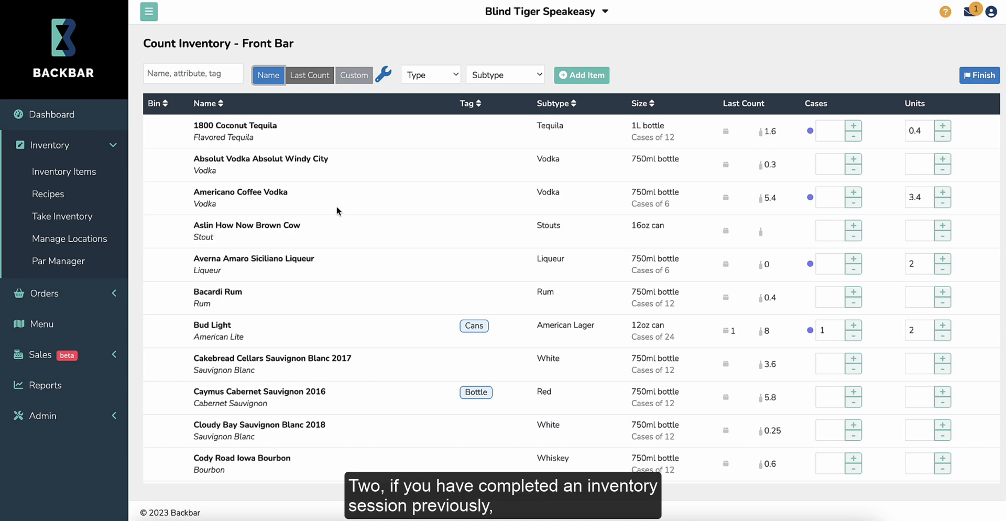
click(309, 75)
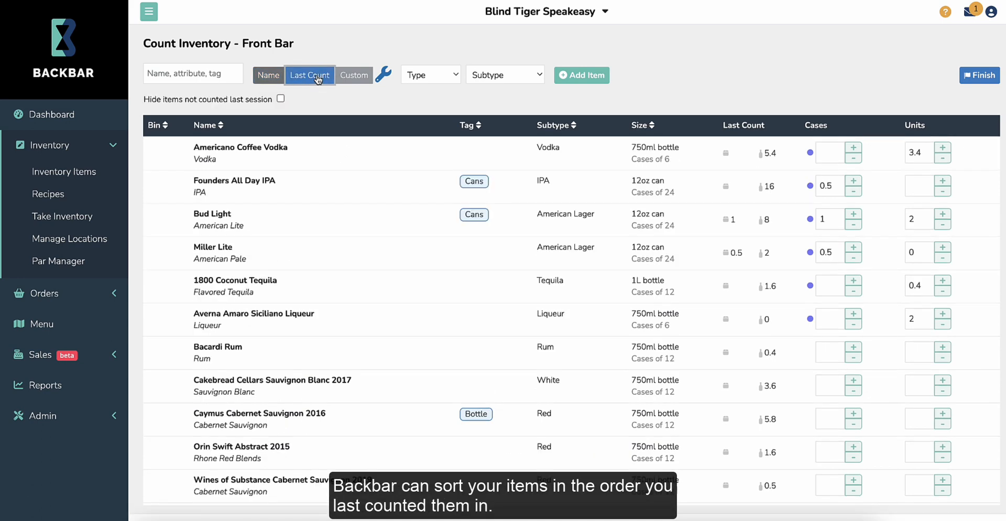
mouse_move(325, 100)
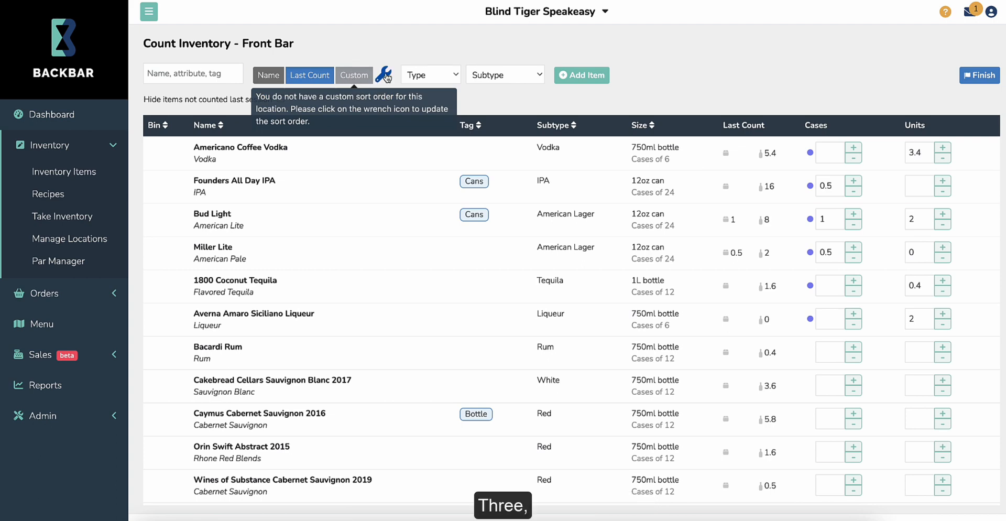
click(384, 76)
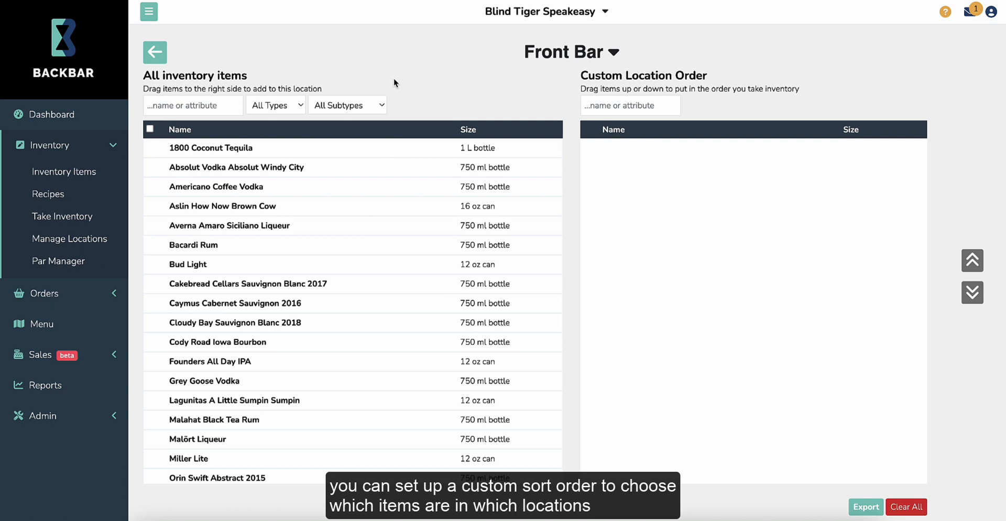
- Filter to beers, add Founders All Day IPA and Averna Amaro, and move two spirits lower in the order
click(276, 105)
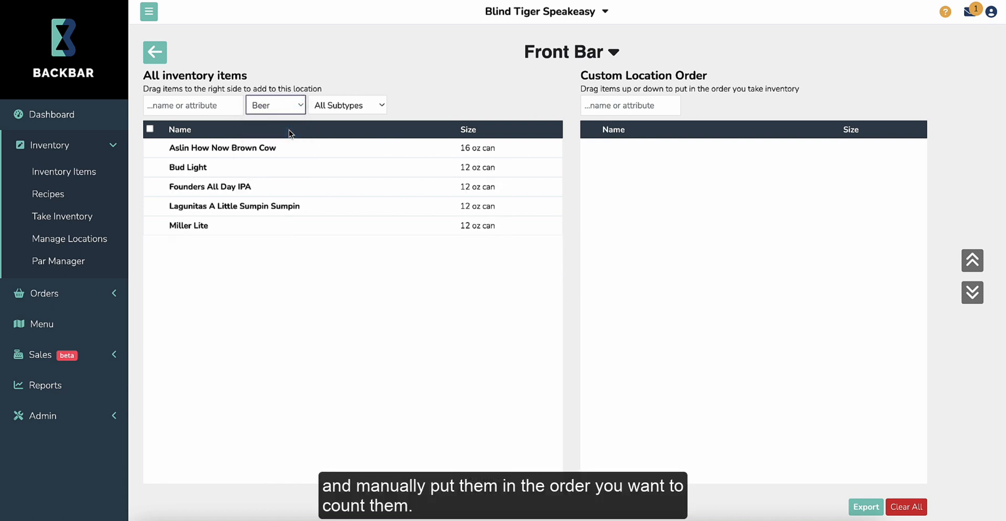
mouse_move(299, 169)
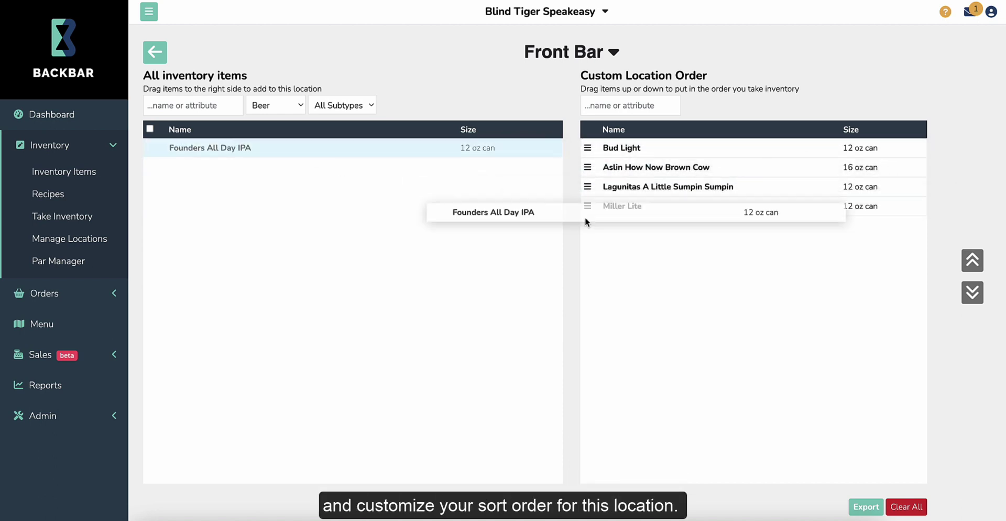
click(275, 105)
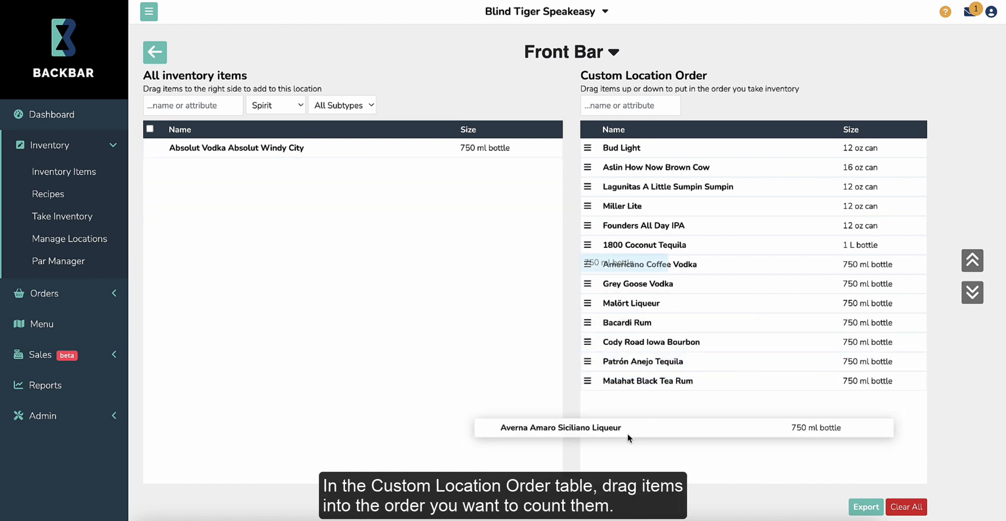
drag(236, 148, 670, 419)
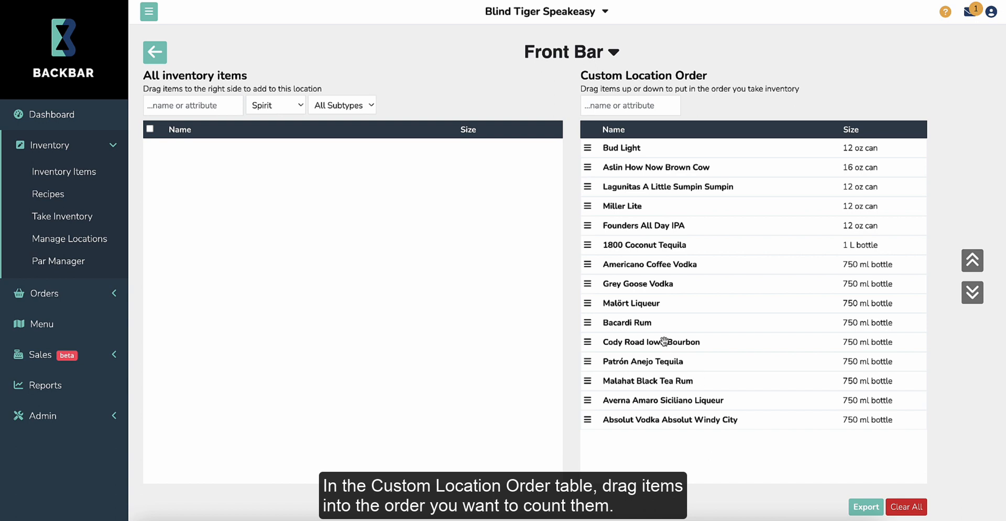
mouse_move(666, 323)
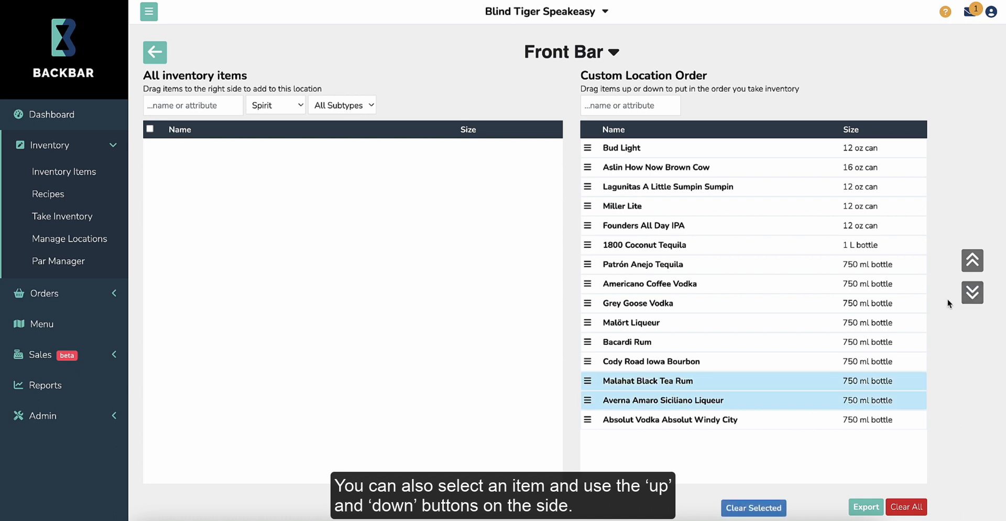
click(972, 259)
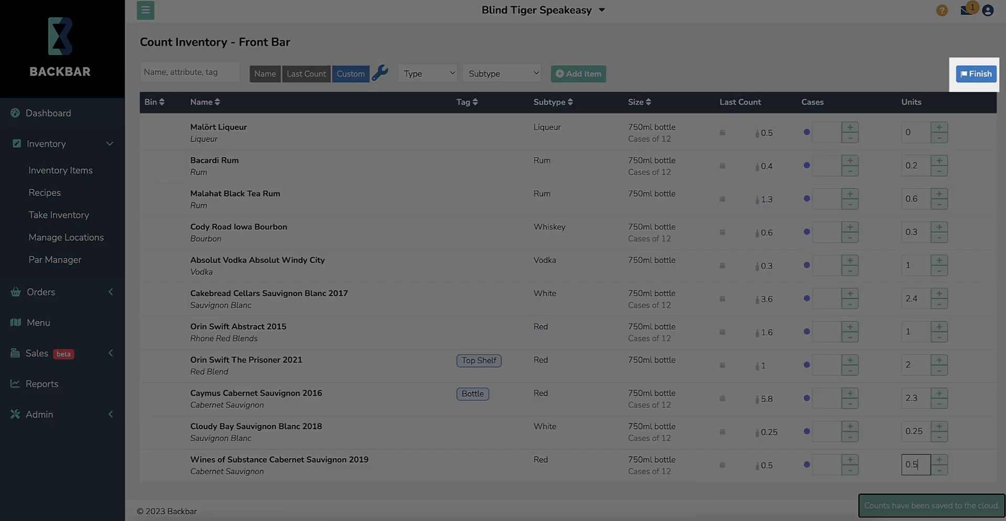
- Finish the Front Bar count, returning to the session overview showing 11 items counted
click(975, 74)
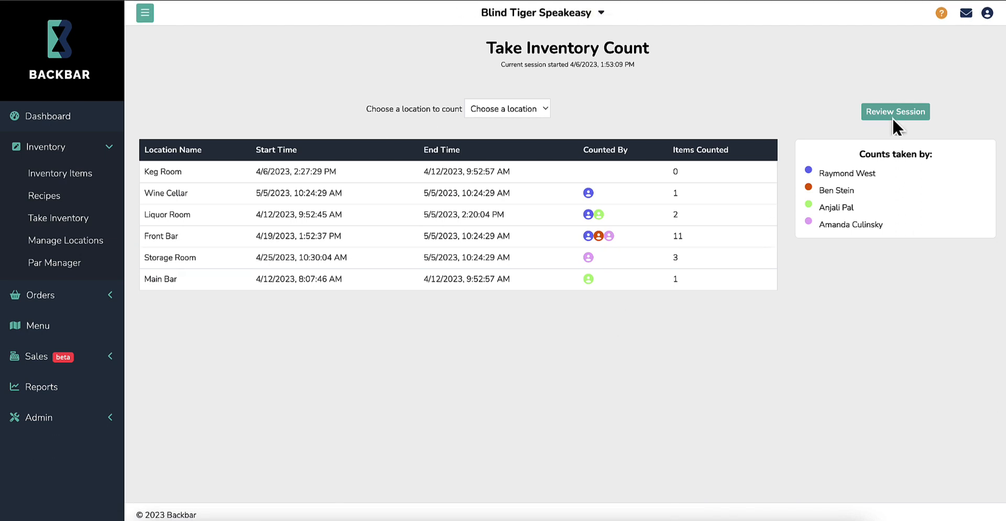
- Review the current session, listing all 687 items with 622 flagged as missing counts
click(894, 111)
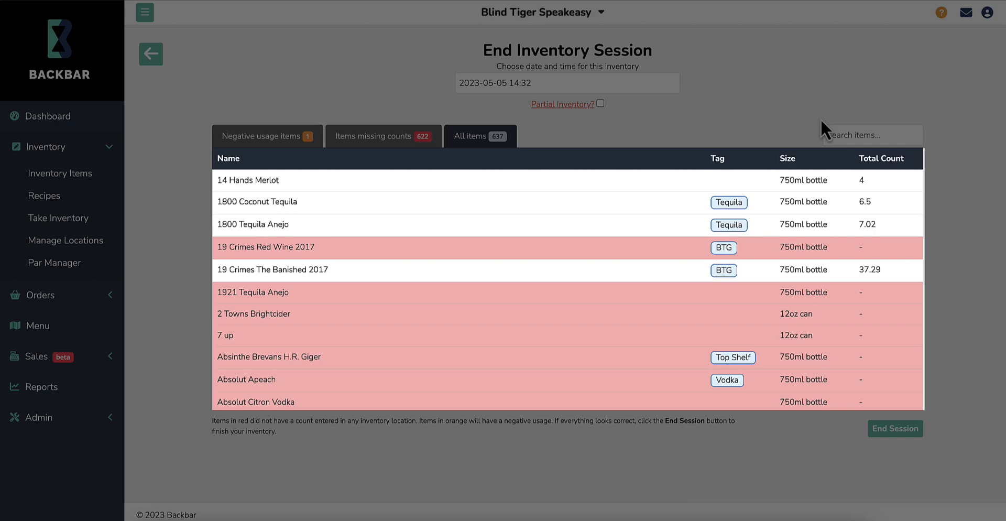
- View 1800 Coconut Tequila's counts by location, then close the breakdown
click(257, 201)
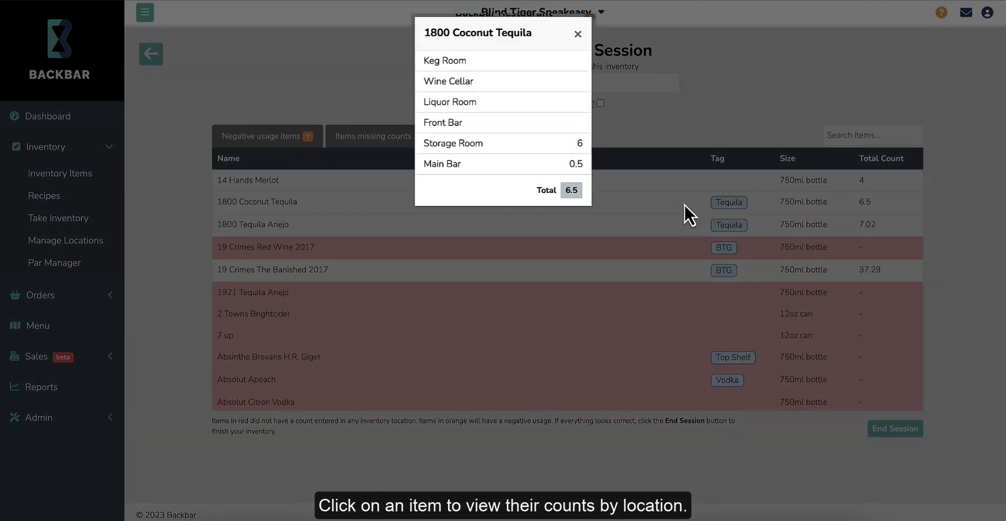
mouse_move(708, 153)
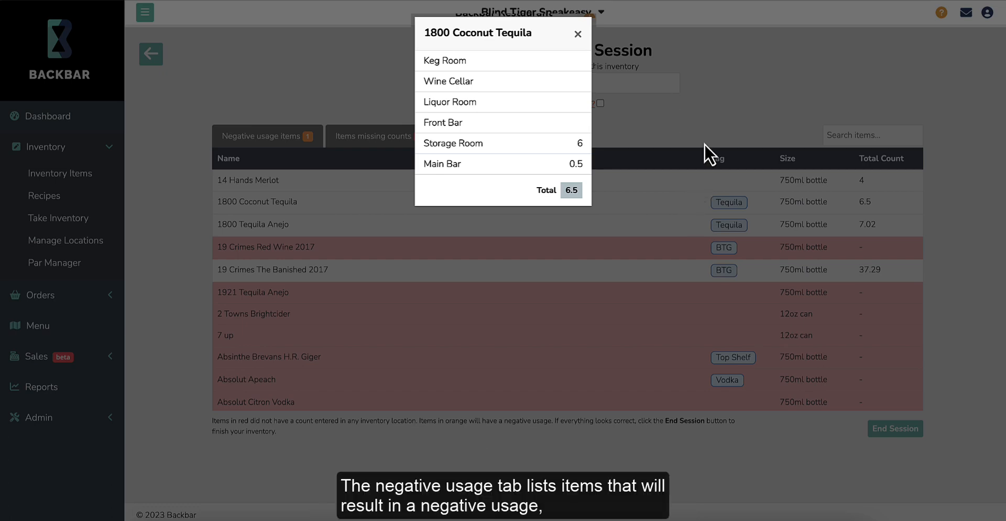
click(576, 33)
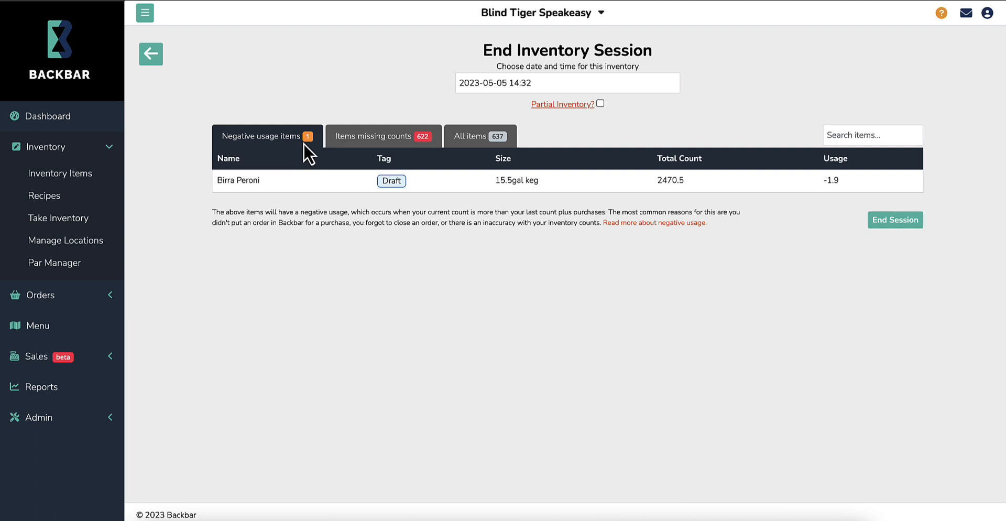
- Show the 622 items missing counts and mark the session as a partial inventory
click(383, 137)
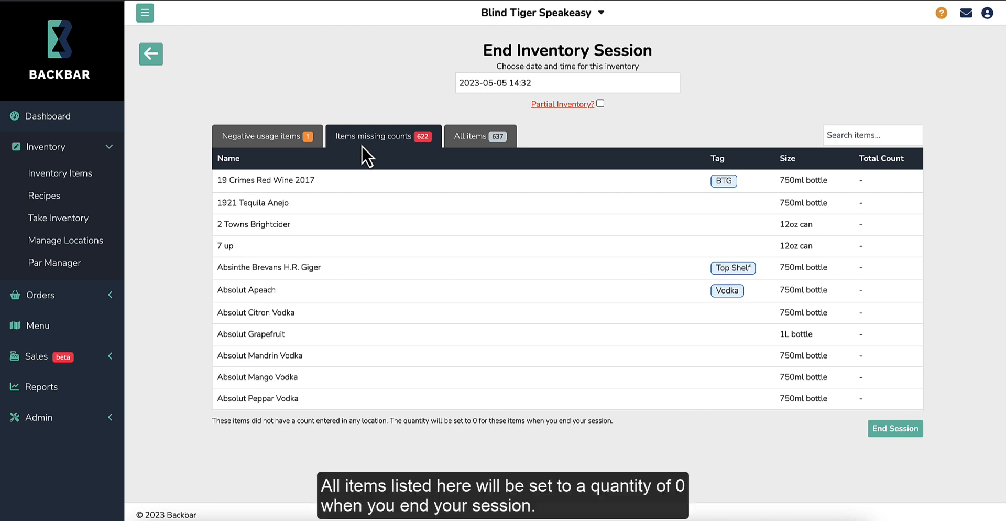
mouse_move(383, 149)
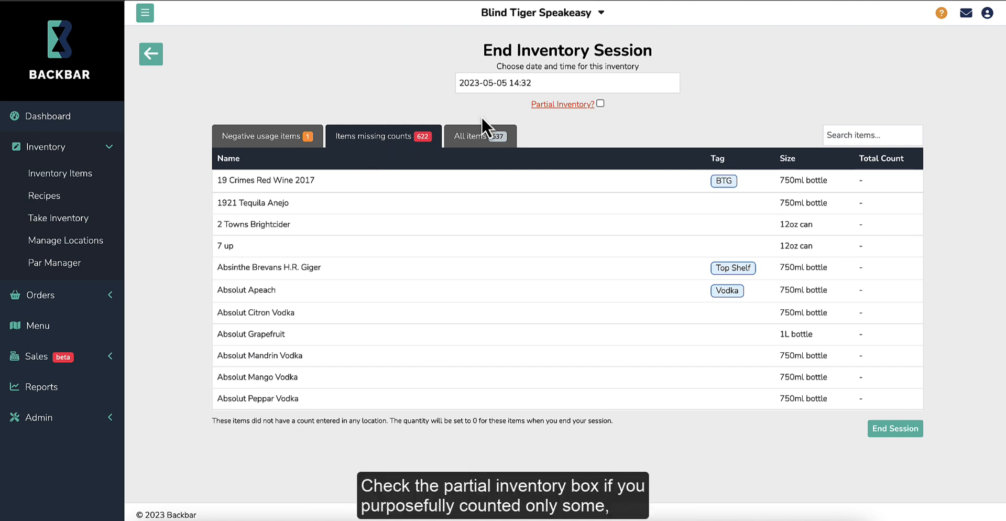
click(599, 104)
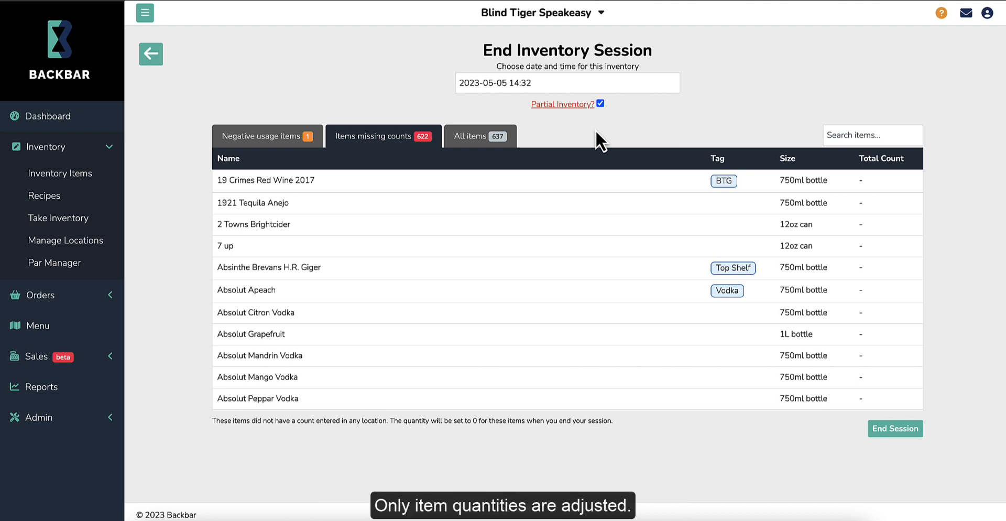
mouse_move(598, 142)
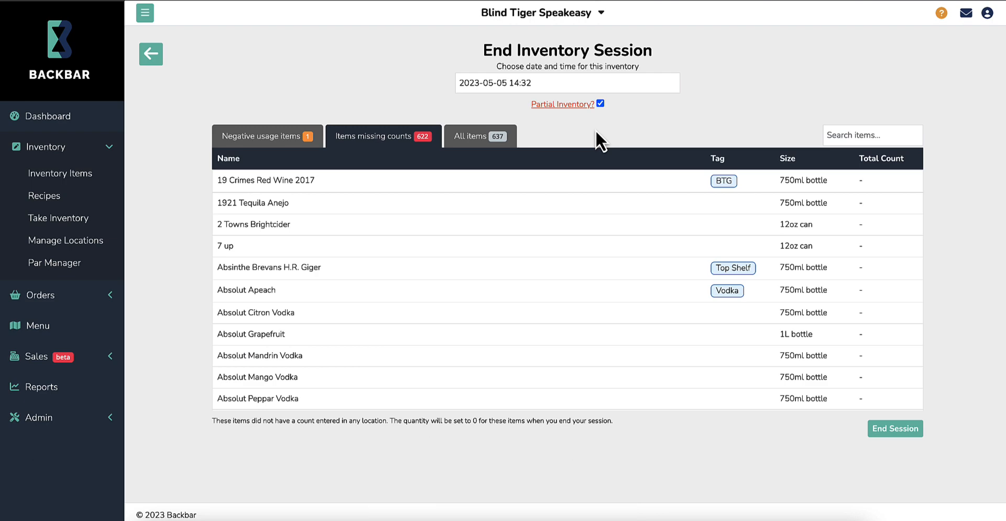
click(567, 82)
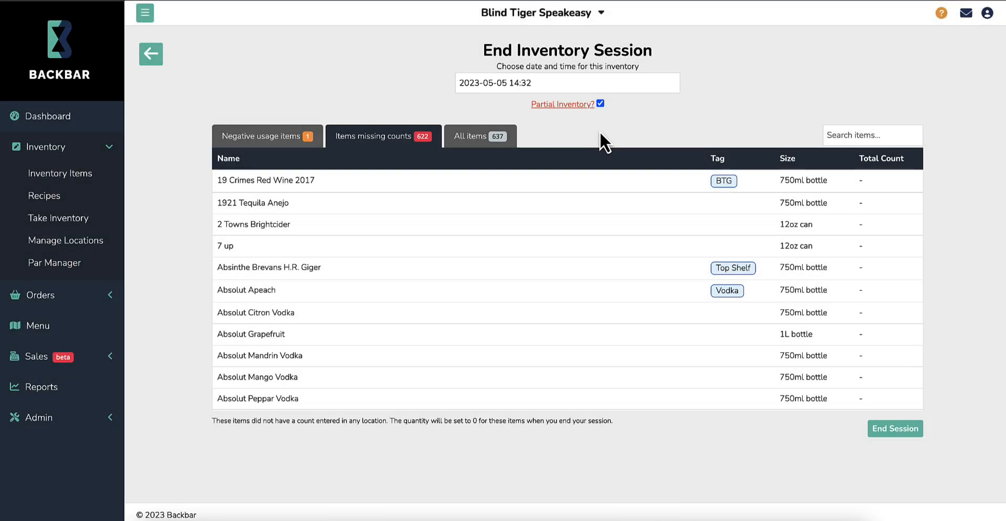
- End the inventory session and land on the Inventory Session Summary page
click(894, 427)
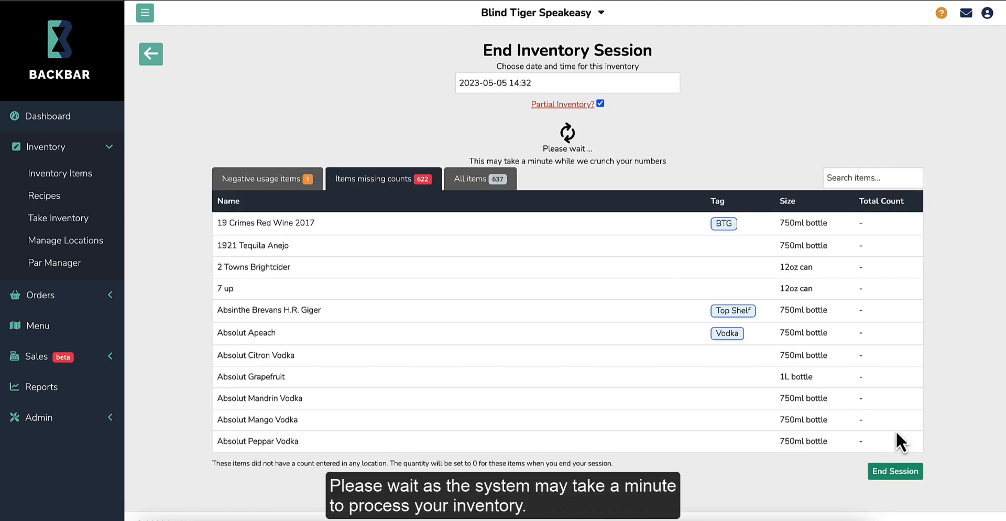
click(894, 471)
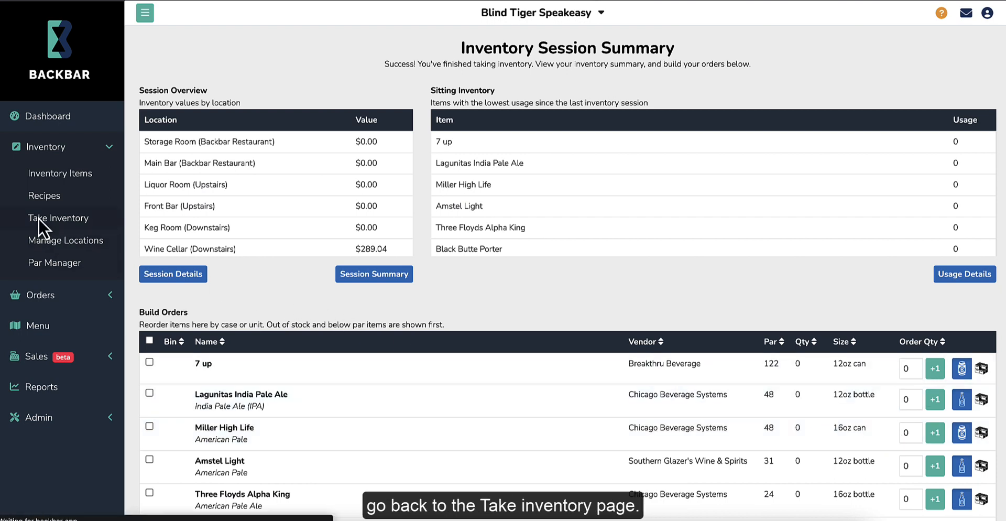
click(57, 218)
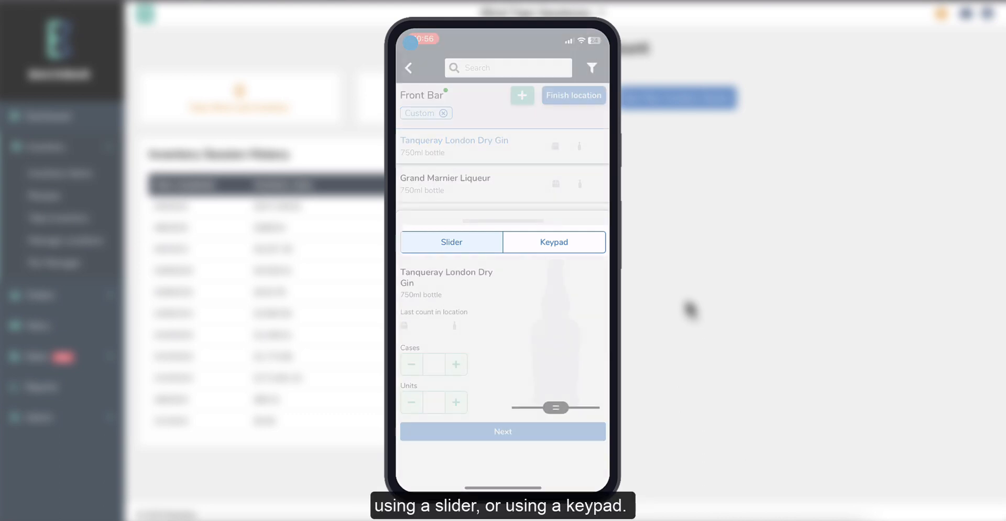
- Count Tanqueray London Dry Gin at 2.8 units using the slider and save it
drag(556, 408, 556, 312)
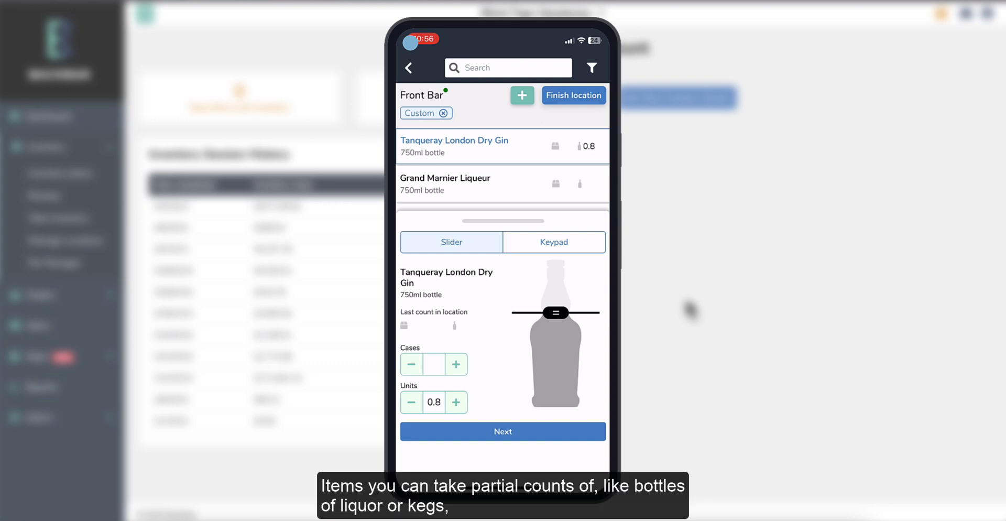
click(456, 401)
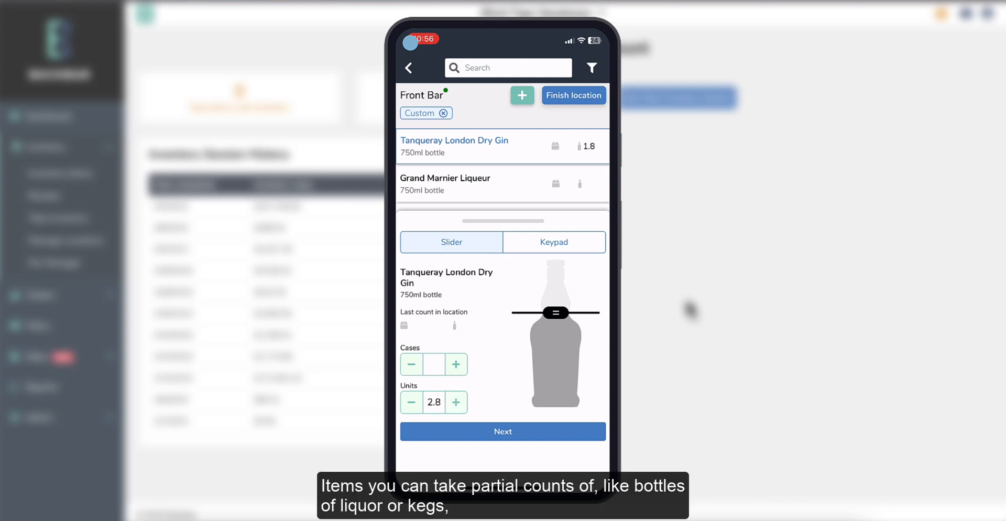
click(502, 431)
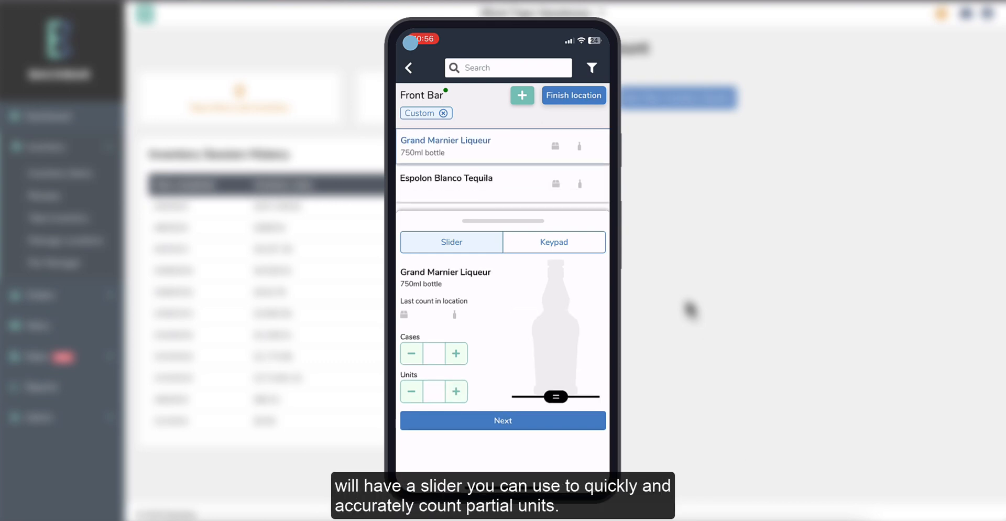
- Count Espolon Blanco Tequila at 0.9 units, save it, and filter to beers
drag(556, 397, 556, 353)
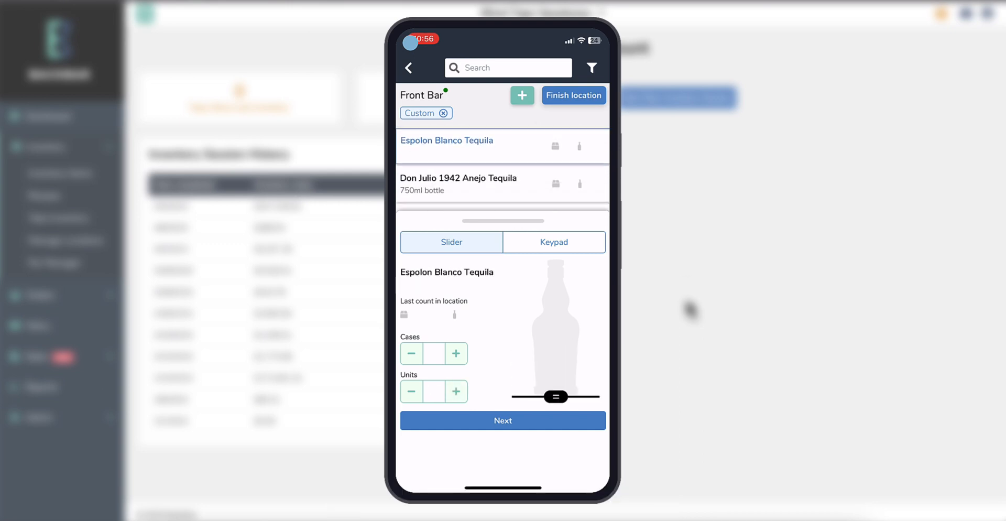
drag(556, 396, 556, 296)
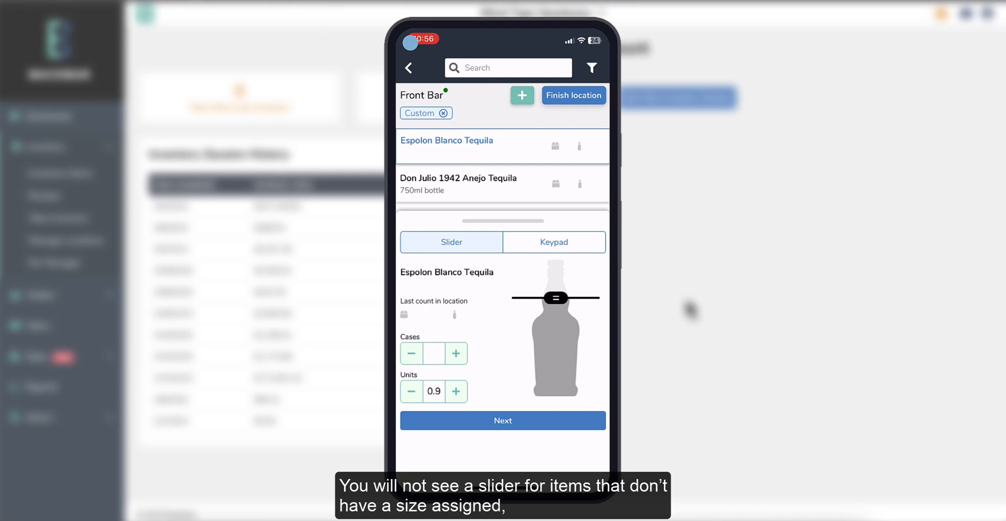
click(502, 421)
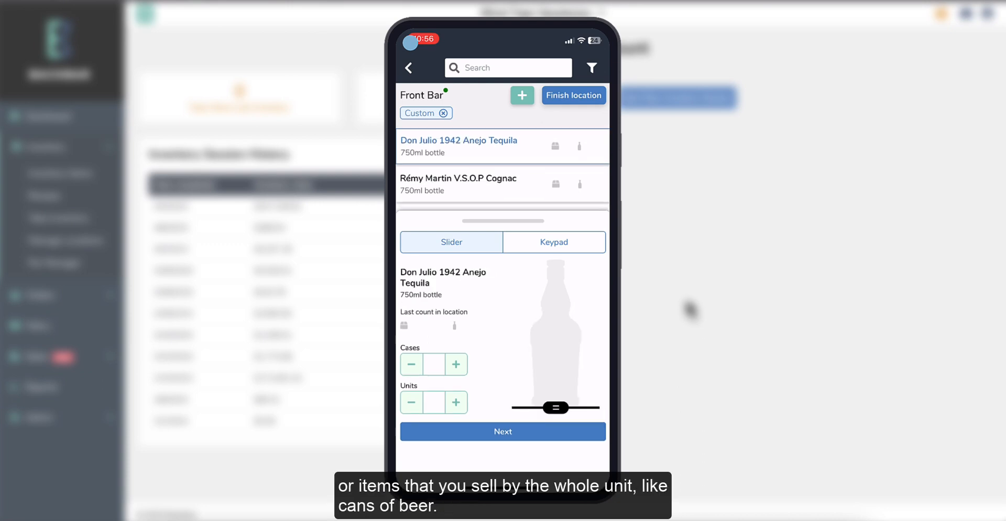
click(554, 242)
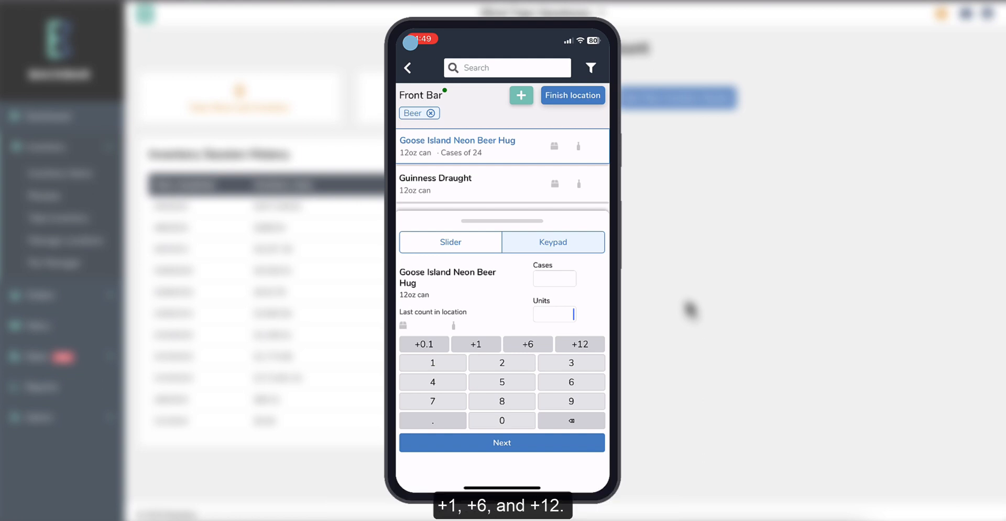
- Enter keypad counts for Goose Island Neon Beer Hug and bring Lagunitas IPA to 24 units
click(579, 344)
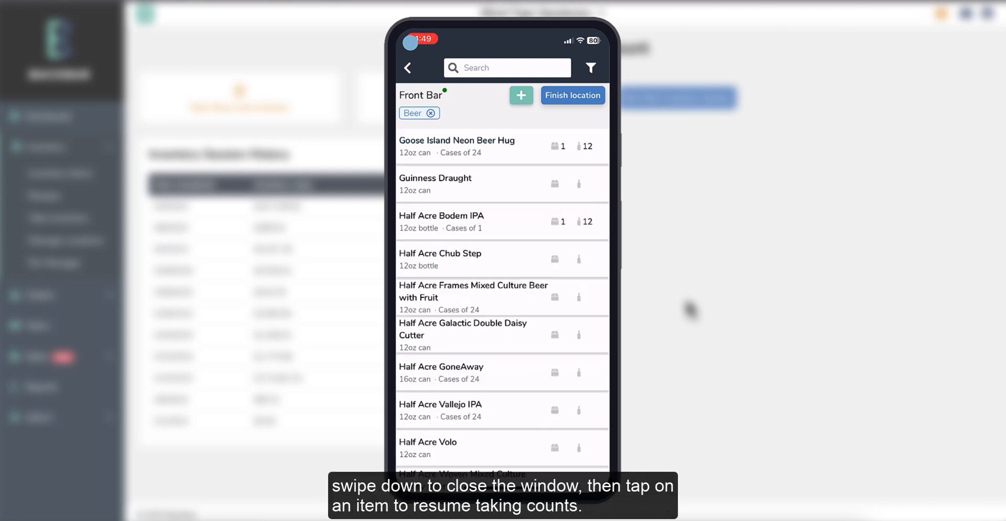
scroll(down, 3)
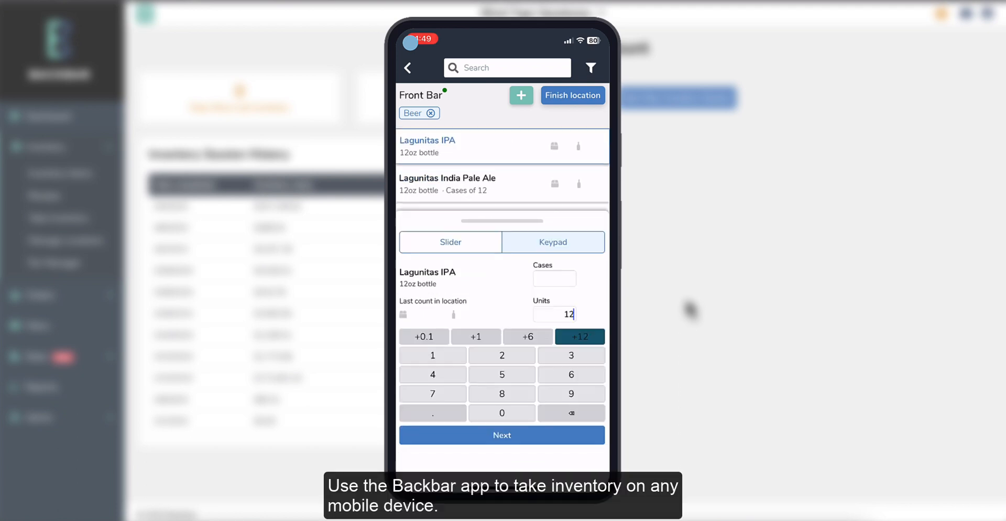
click(578, 337)
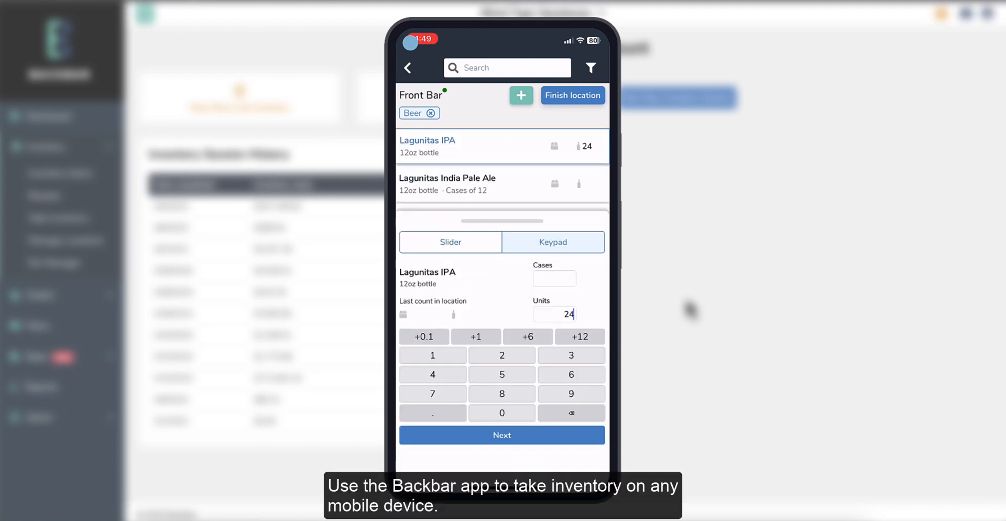